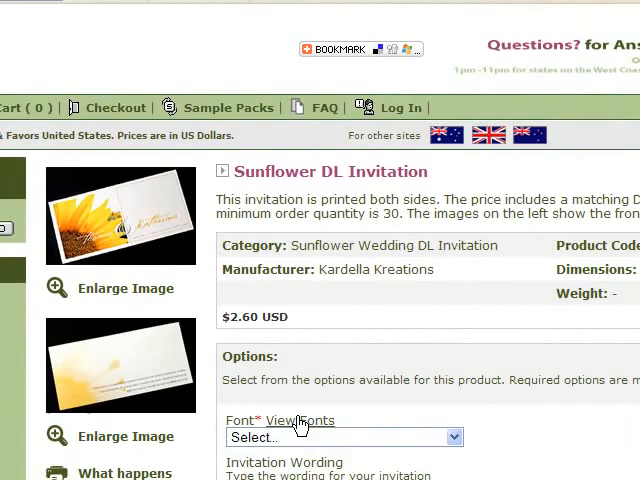
Step: Choose 'Recommended font for this item' from the invitation's font list
click(300, 420)
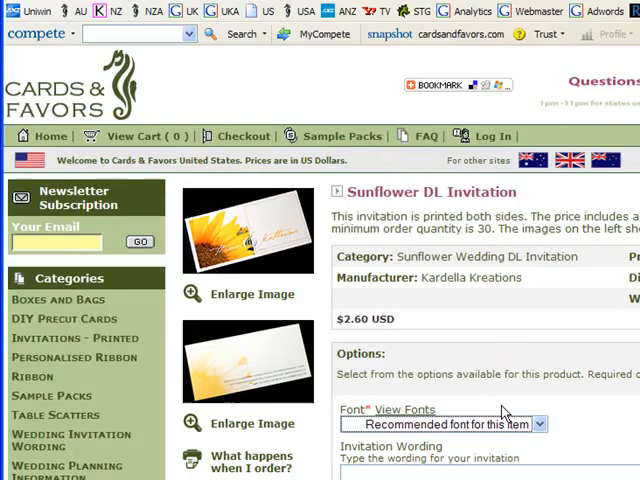
Step: Enter the wedding wording: Saturday 20th November 2011 at The Boathouse, Mosman
scroll(down, 3)
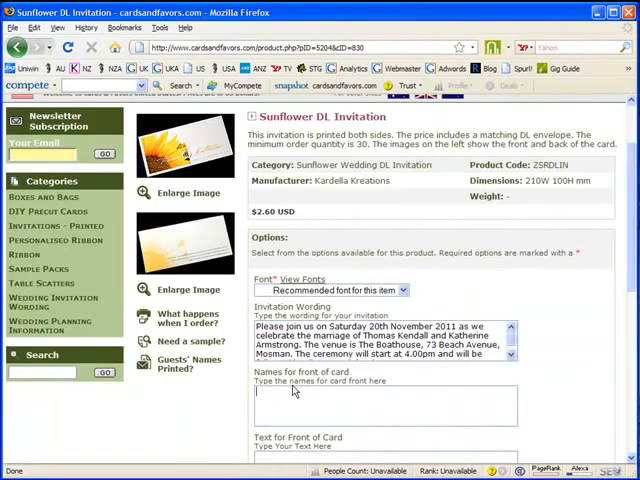
Step: Fill the names-for-front-of-card field with 'Thomas and Katherine'
text(Thomas and Katherine)
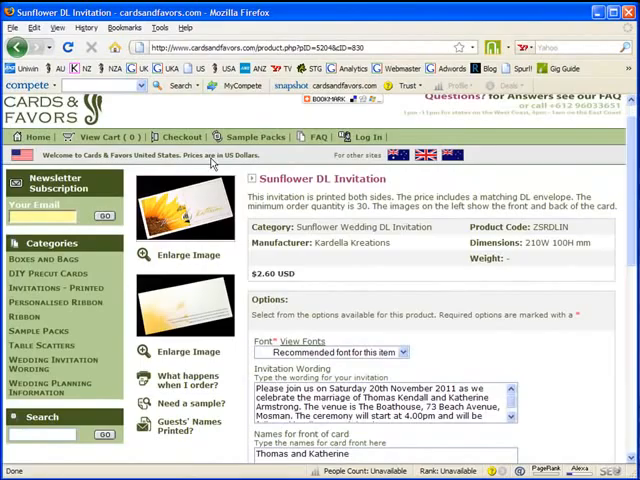
click(200, 256)
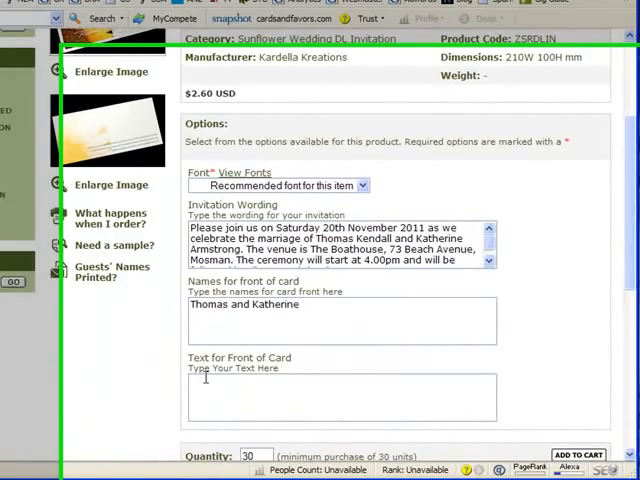
Step: Set the front-of-card text to 'A wedding celebration September 11 2005'
text(A wedding celebration September 11 2005)
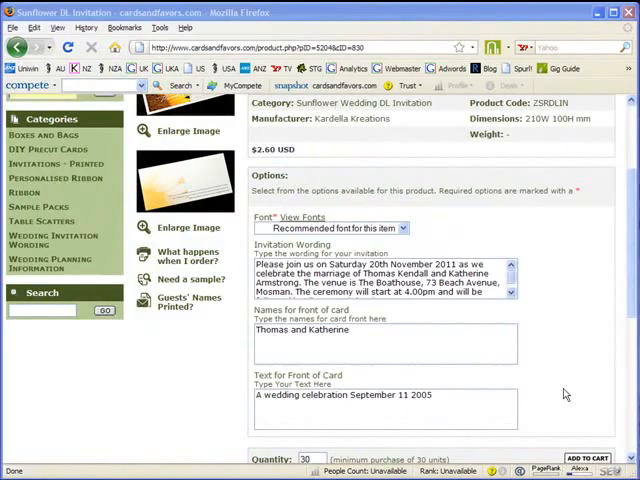
scroll(down, 3)
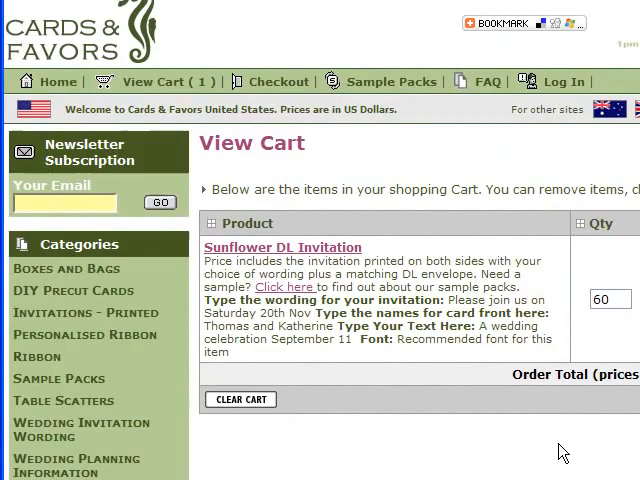
Step: Add 60 of the customised invitation to the cart and review the order details
scroll(right, 3)
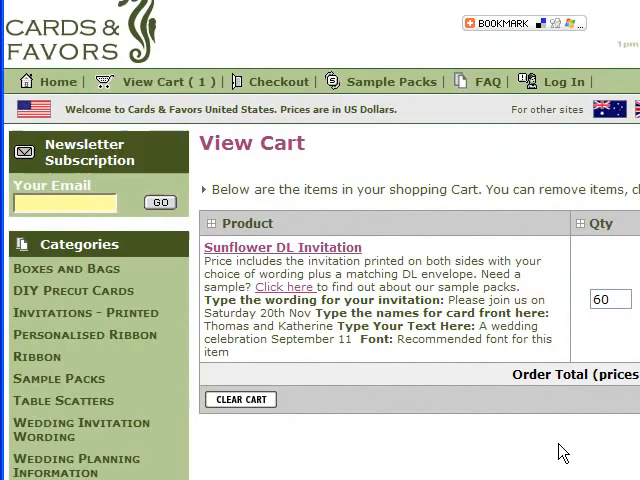